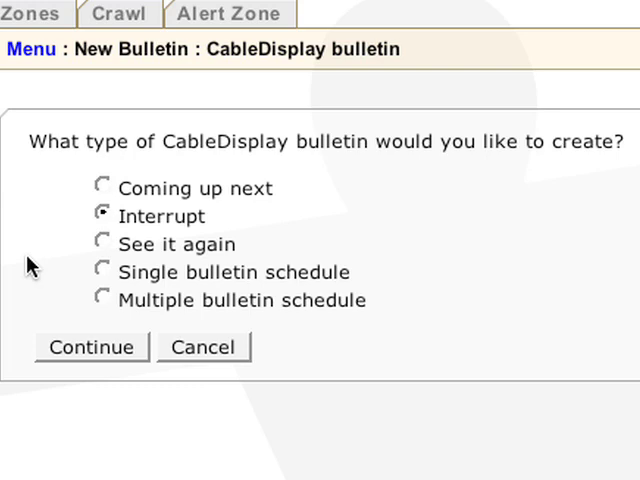
- Start a new CableDisplay bulletin to see its type options
left_click(90, 348)
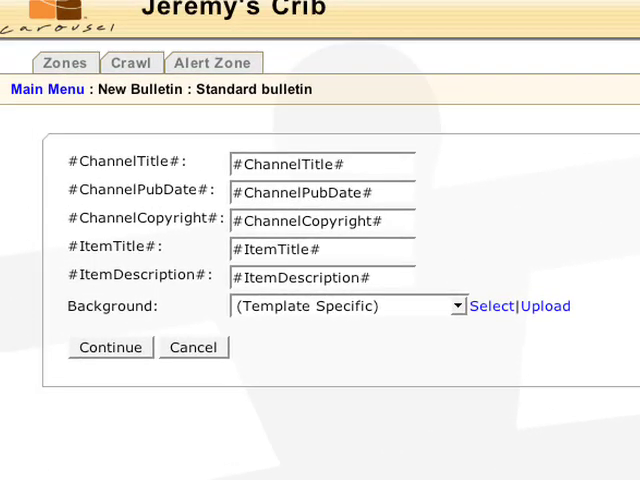
- Accept the #ChannelTitle#, #ItemTitle# placeholder fields and continue to display dates
left_click(110, 348)
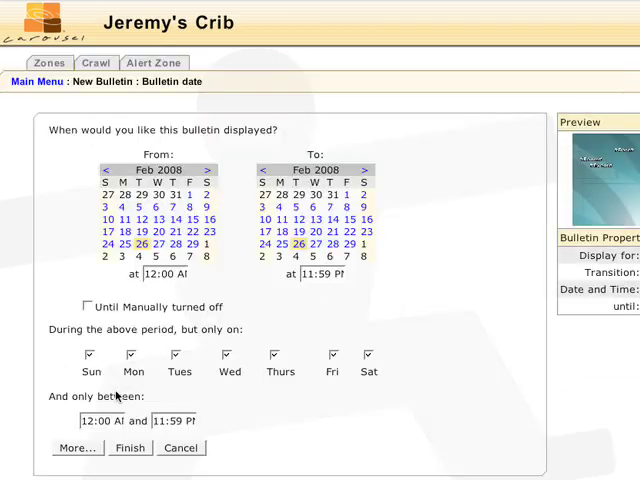
- Finish scheduling to reach the bulletin confirmation, scheduled until manually turned off
left_click(128, 448)
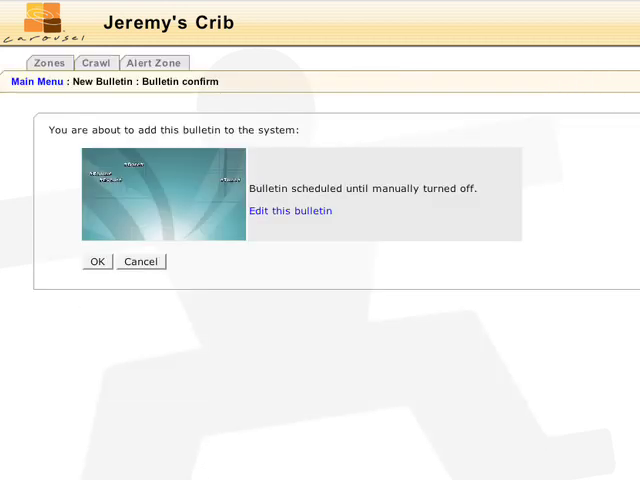